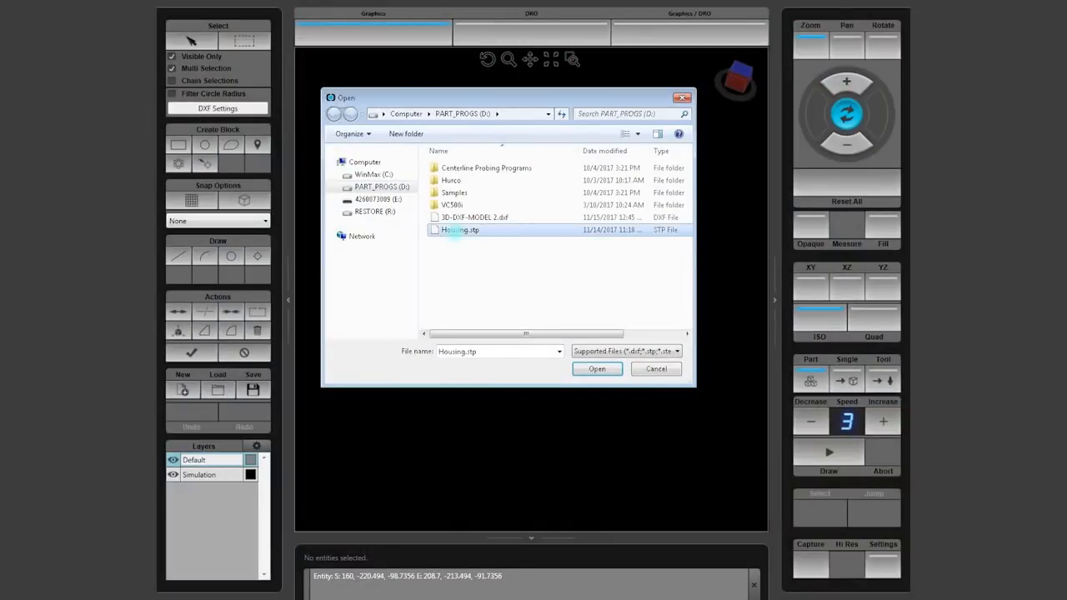
Import the Housing.stp solid model into the graphics workspace with its layers
{"action": "left_click", "coordinate": [597, 370]}
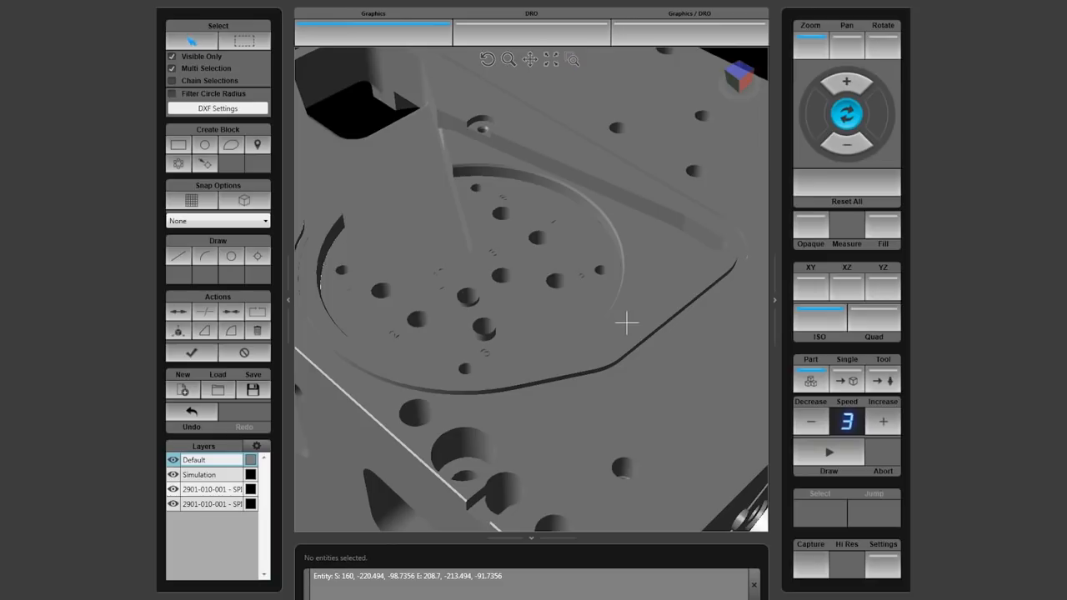
Insert block 1 as a mill contour at X 1.8415, Y -7.3662 with pocket-boundary roughing, 0.25 end mill
{"action": "left_click", "coordinate": [203, 145]}
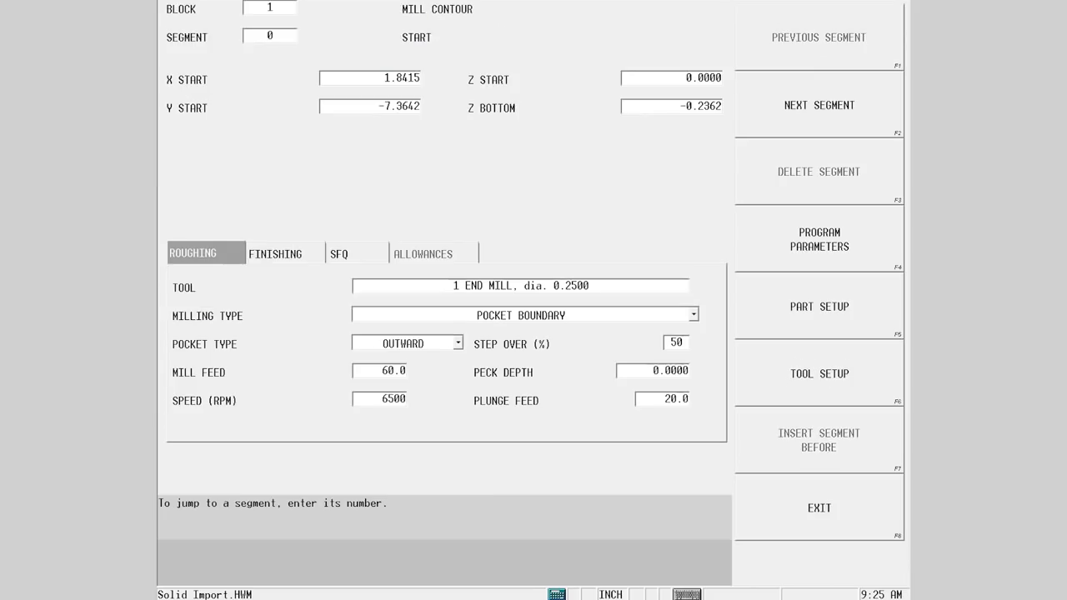
Exit the contour block editor and show the housing's round face with its bolt holes
{"action": "left_click", "coordinate": [520, 285]}
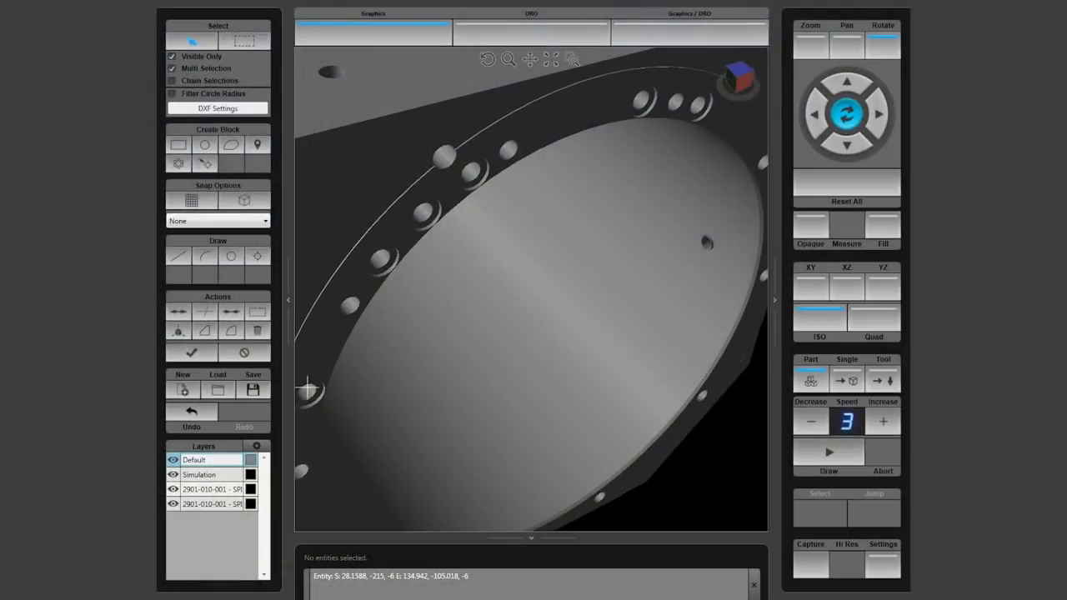
Select the six bolt holes around the round face so WinMax proposes a transform plane
{"action": "left_click", "coordinate": [380, 259]}
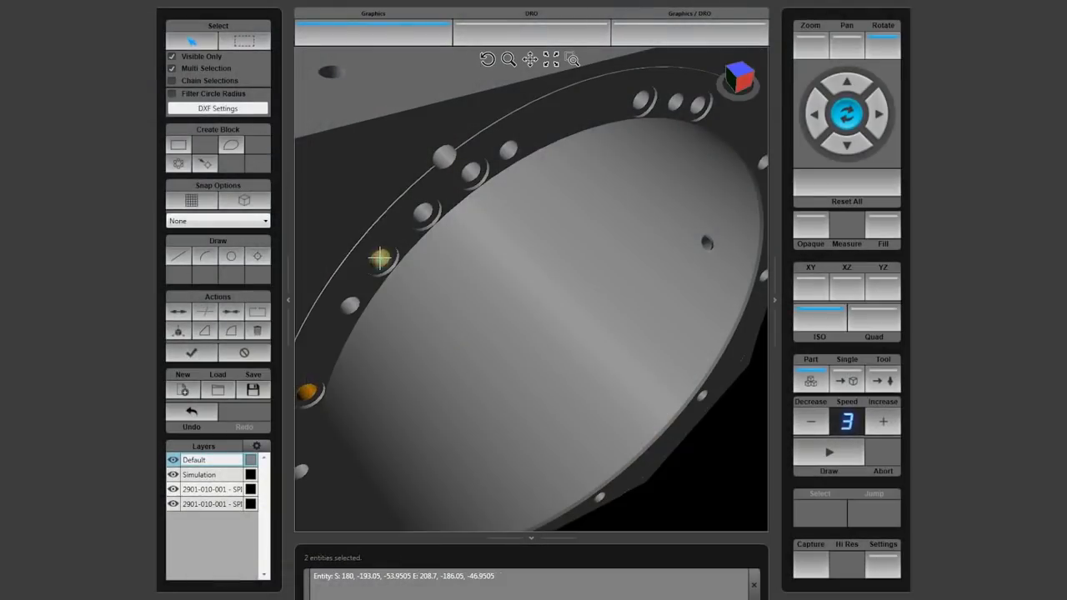
{"action": "left_click", "coordinate": [470, 170]}
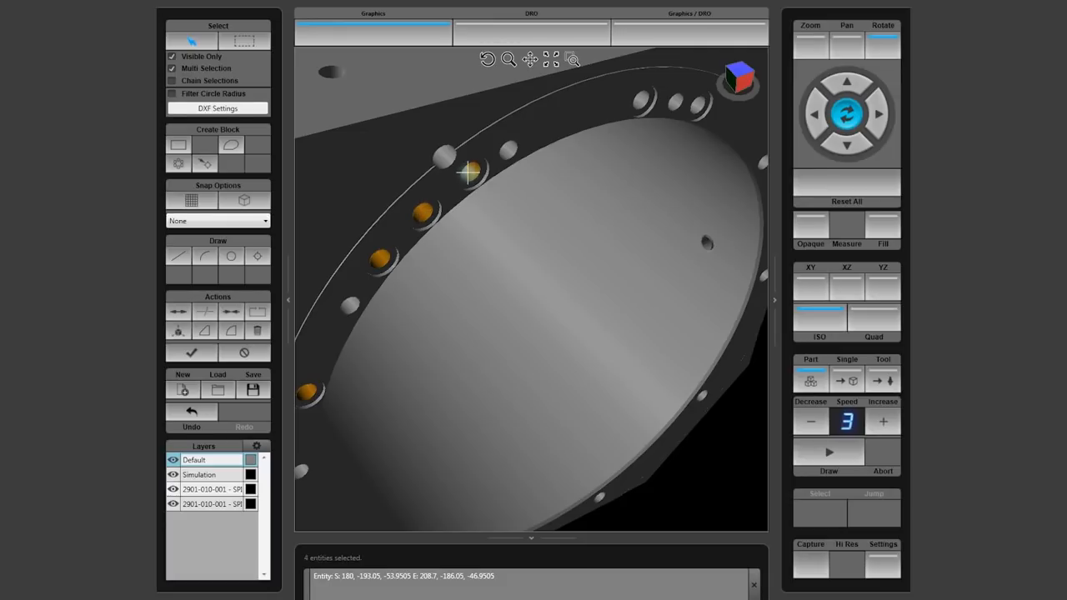
{"action": "left_click", "coordinate": [640, 100]}
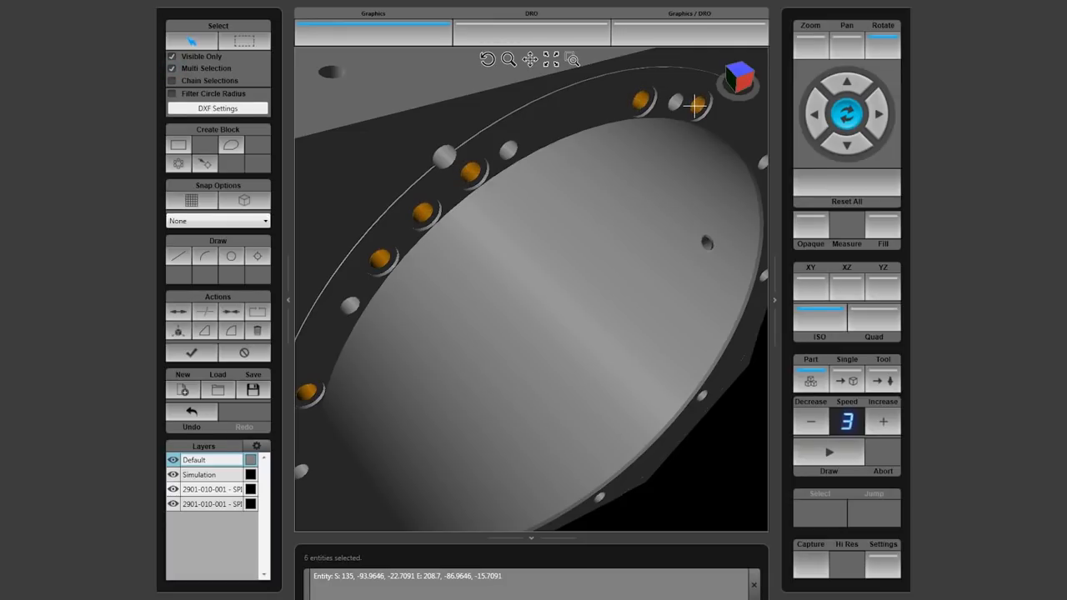
{"action": "left_click", "coordinate": [573, 60]}
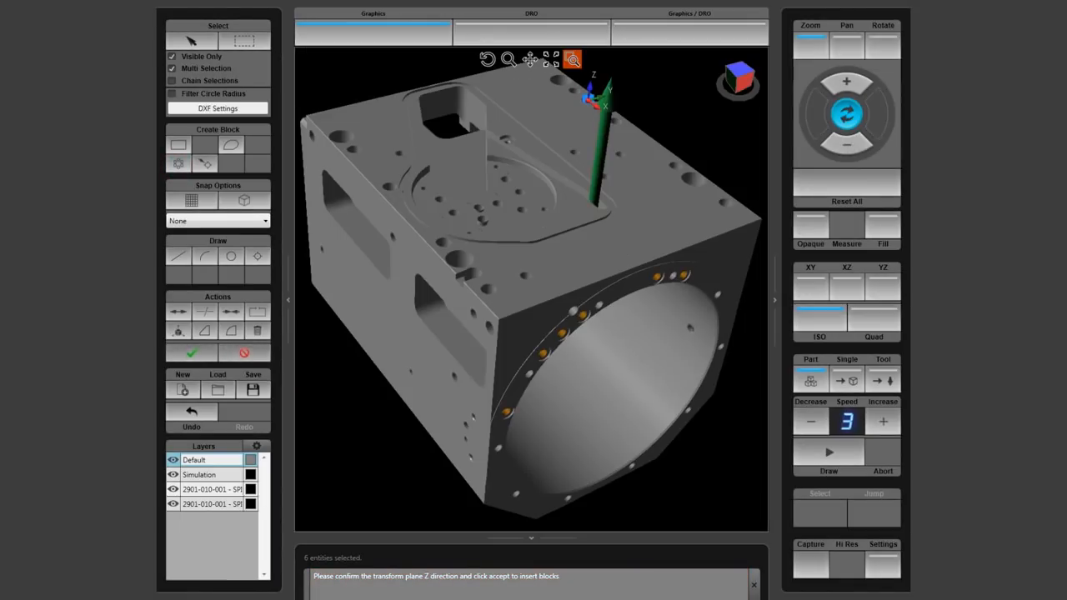
Accept the plane to insert block 2, a transform plane at origin 8.2114, -6.2025, -1.1040 oriented by vectors
{"action": "left_click", "coordinate": [190, 352]}
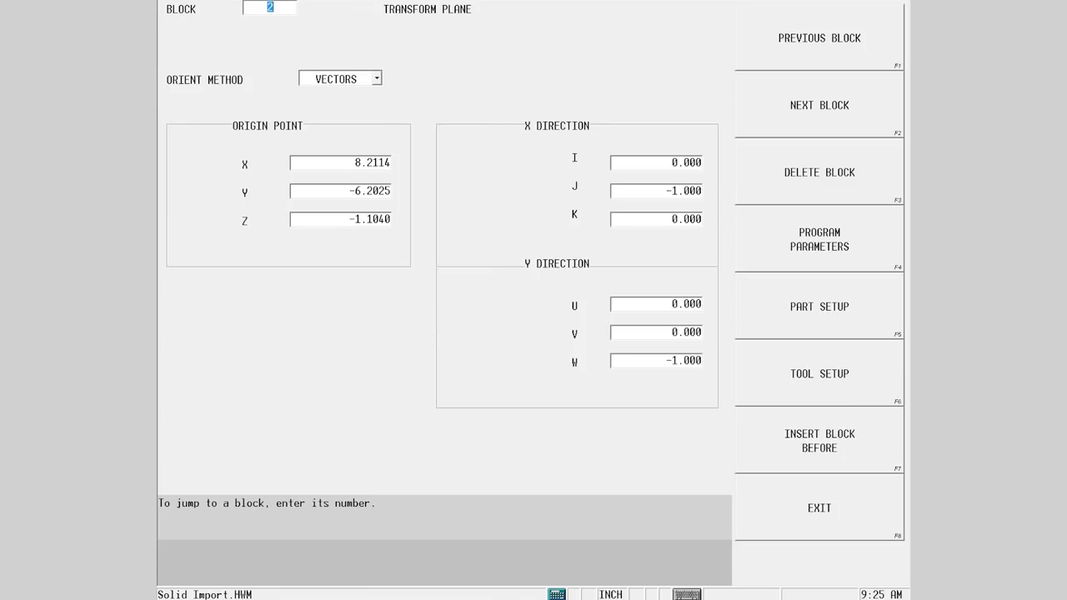
{"action": "left_click", "coordinate": [336, 78]}
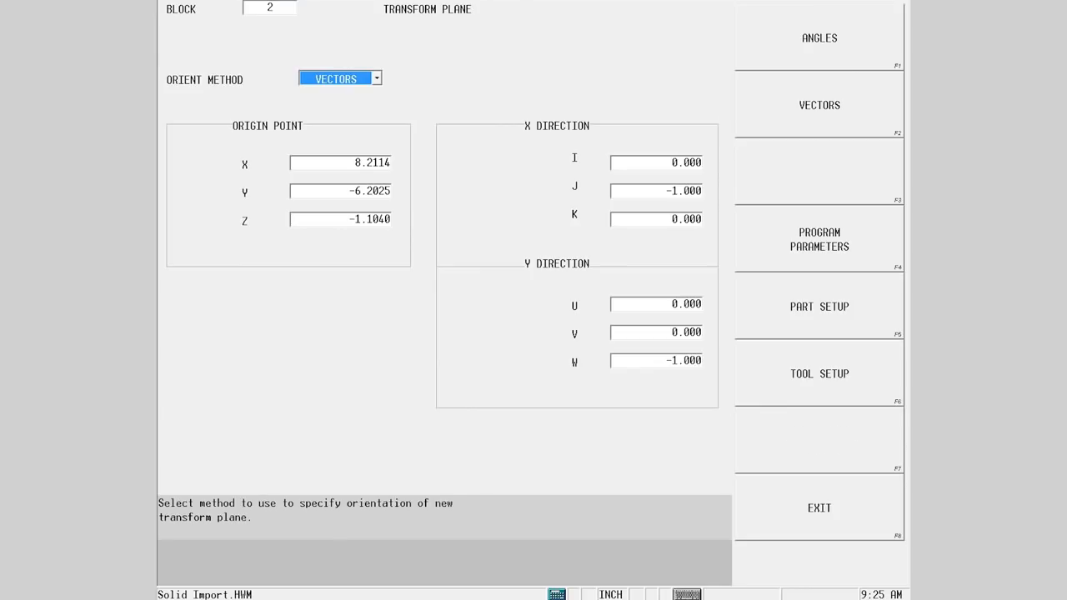